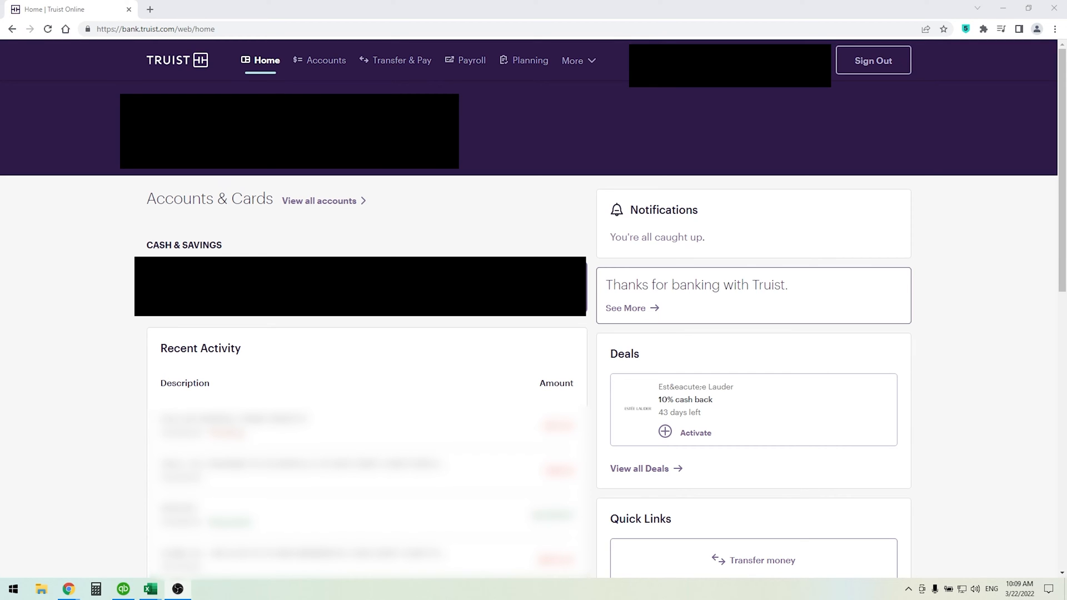
Step: Open the checking account from the Home dashboard's Cash & Savings list
click(320, 60)
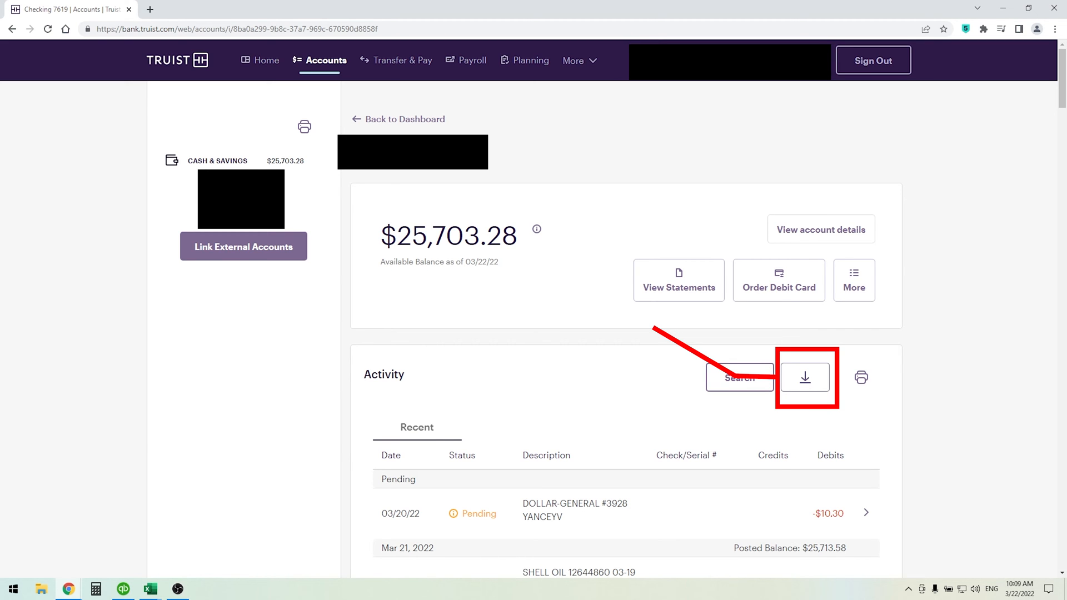
Step: Open the Download Transactions form for Checking 7619 from the Activity section
click(803, 377)
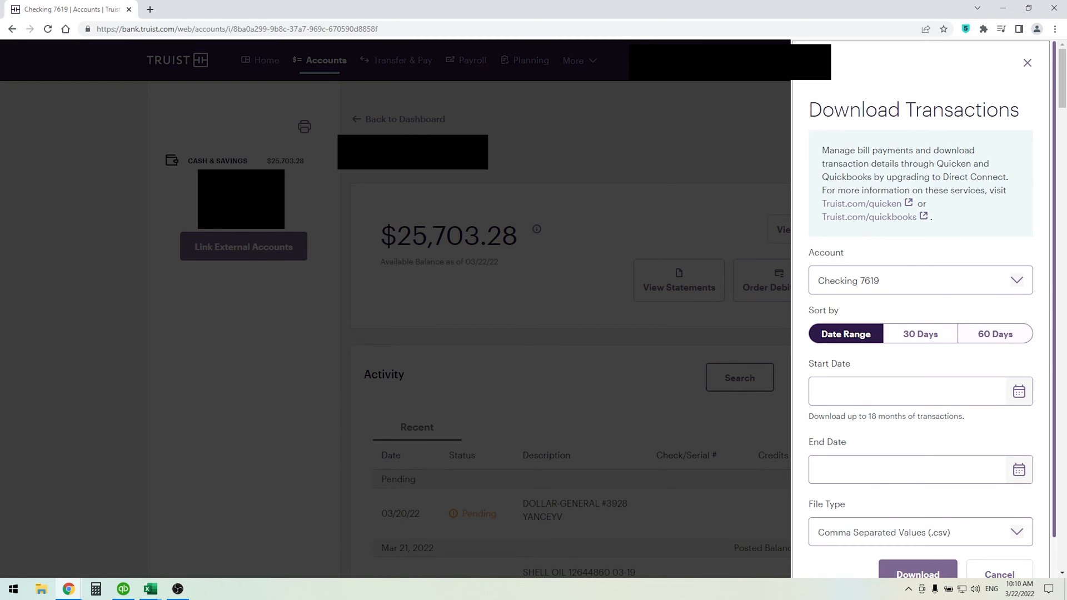
scroll(down, 3)
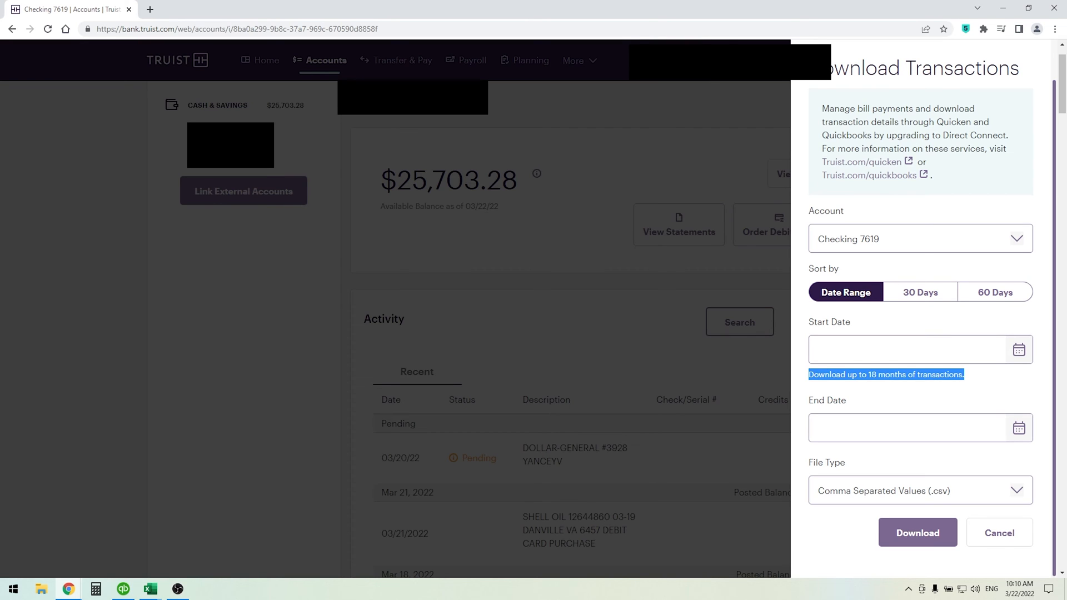
Step: Set the download date range to 03/22/2021 through 03/22/2022
click(1019, 350)
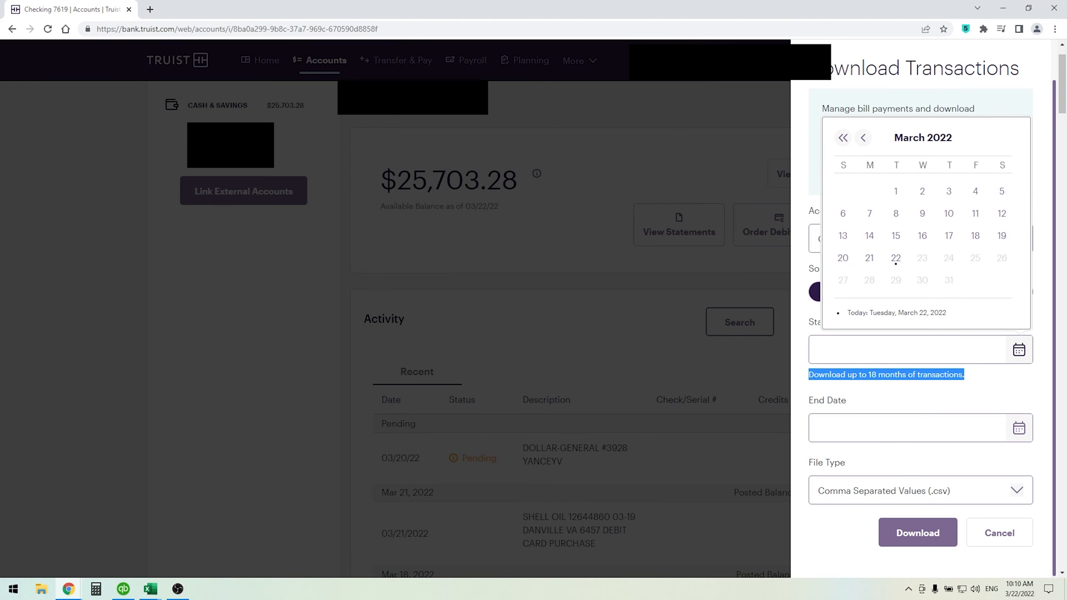
mouse_move(843, 138)
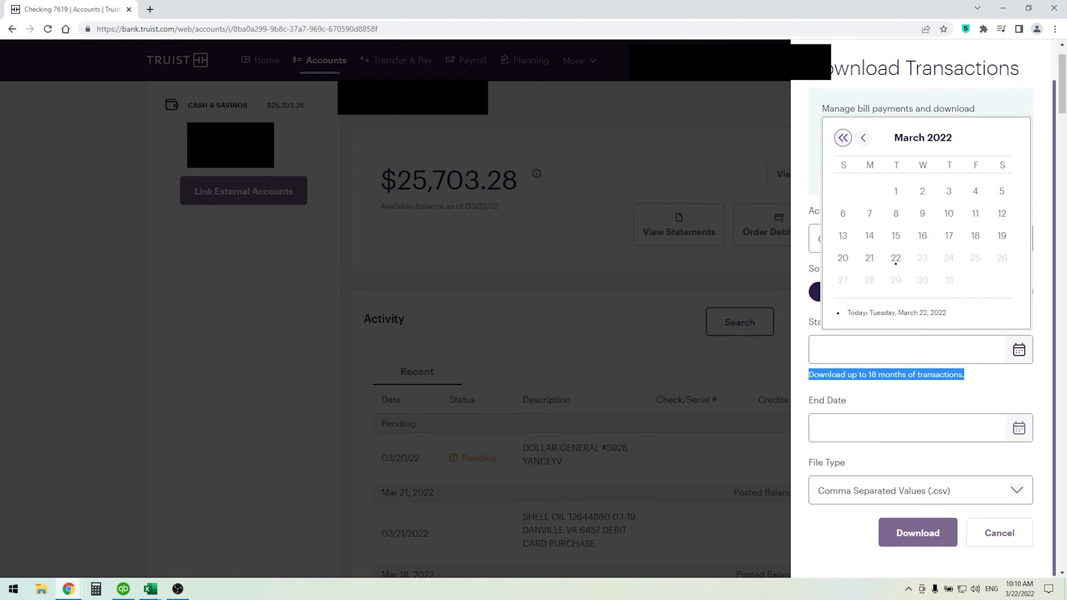
click(842, 137)
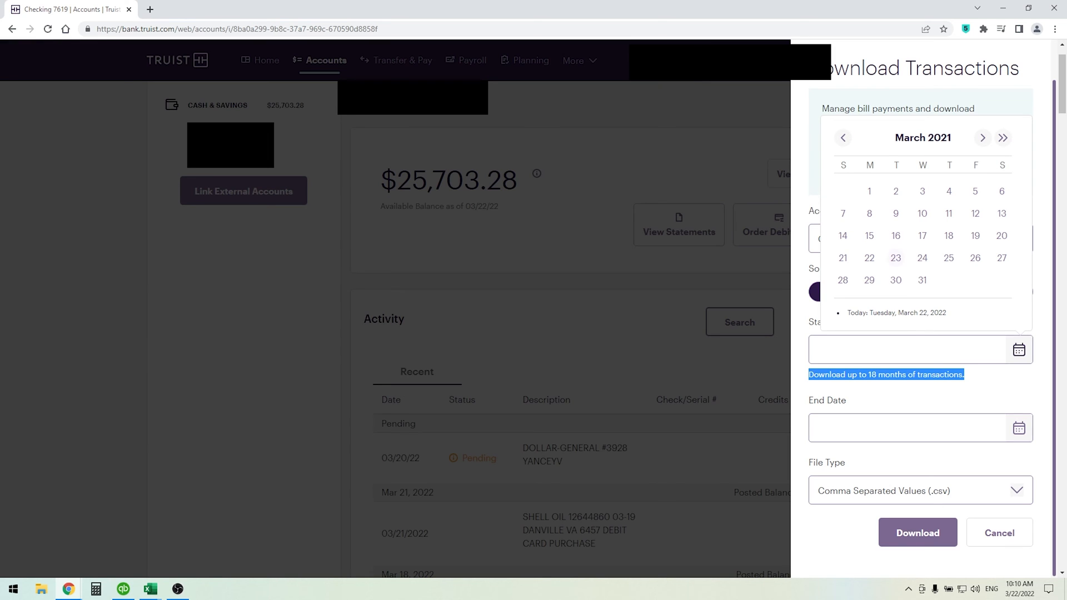
click(869, 235)
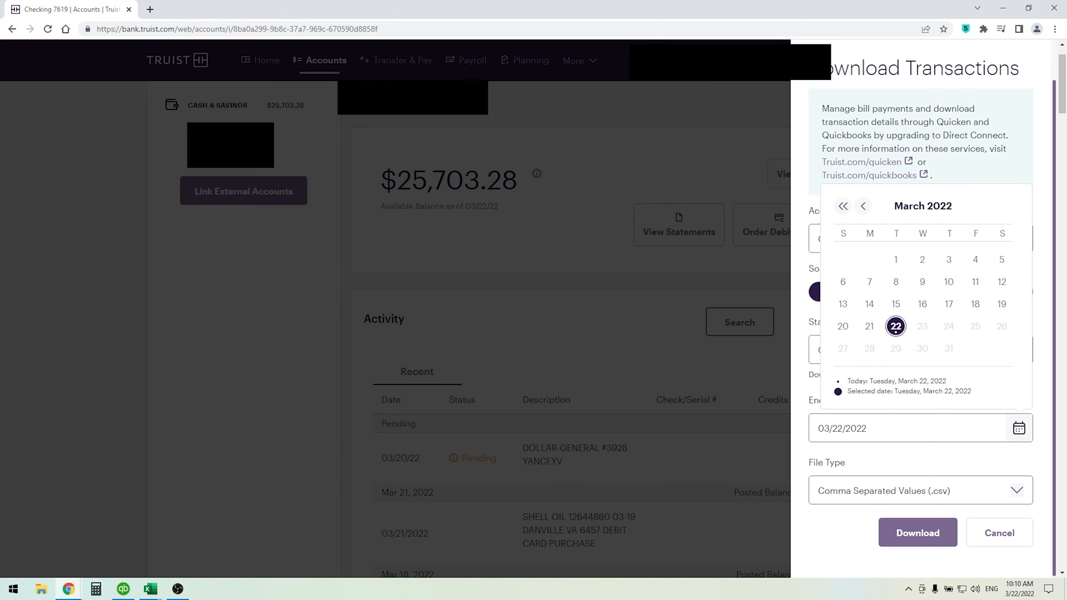
click(919, 490)
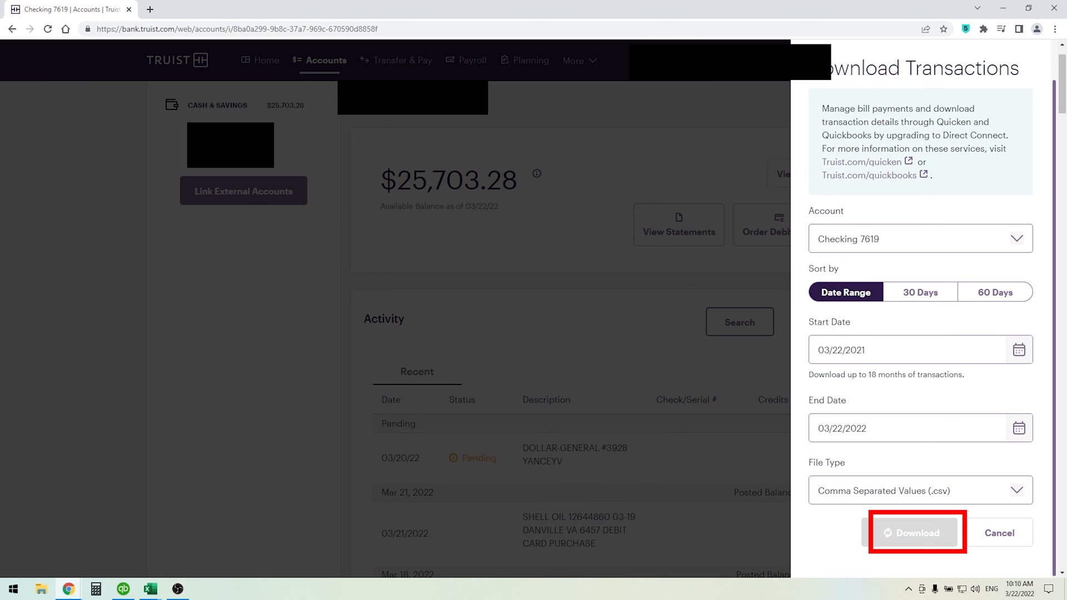
Step: Download the transactions and save acct_7619_03_22_2021_to_03_22_2022.csv
click(916, 532)
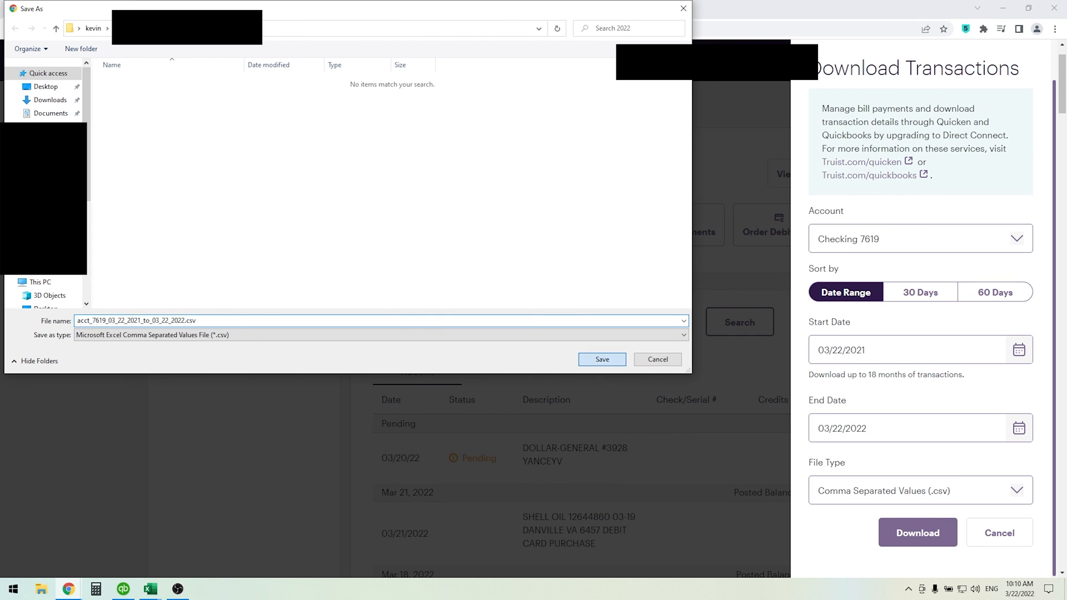
click(600, 359)
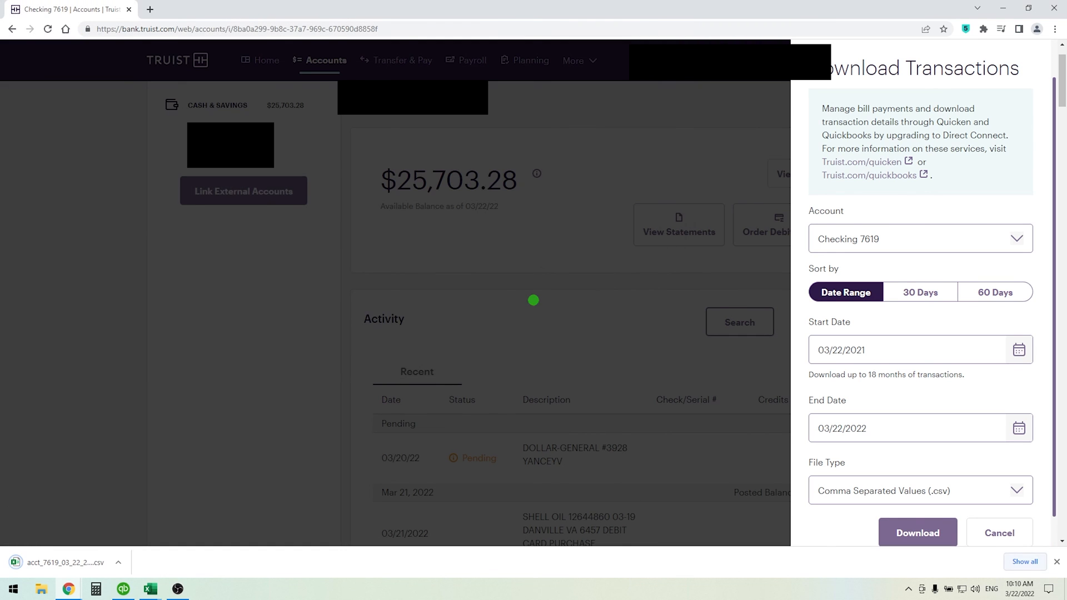